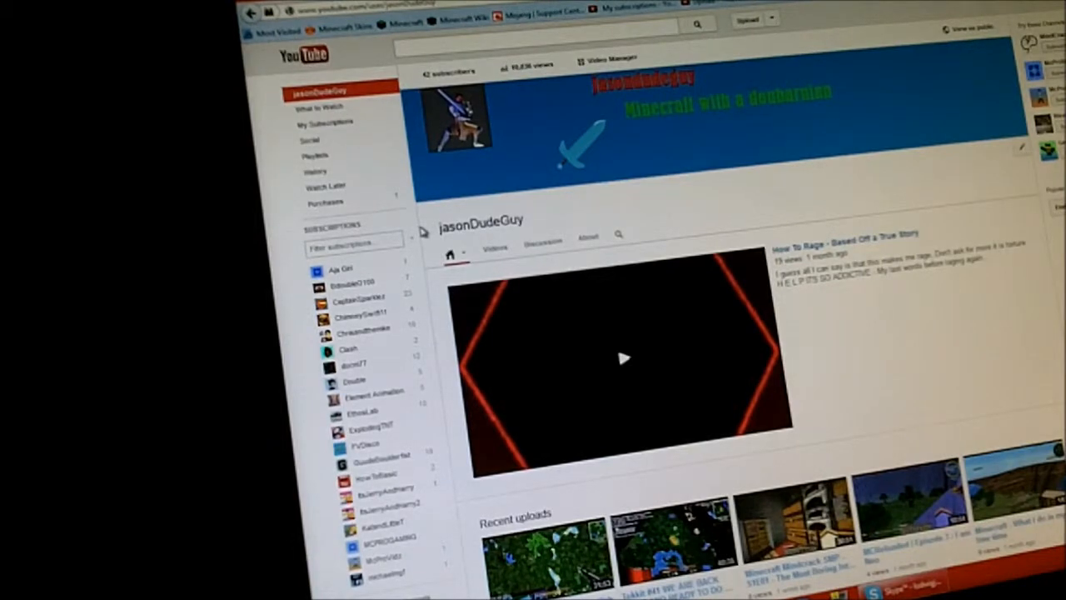
# Start editing the jasonDudeGuy channel icon, revealing the Google+ edit notice
pyautogui.click(623, 358)
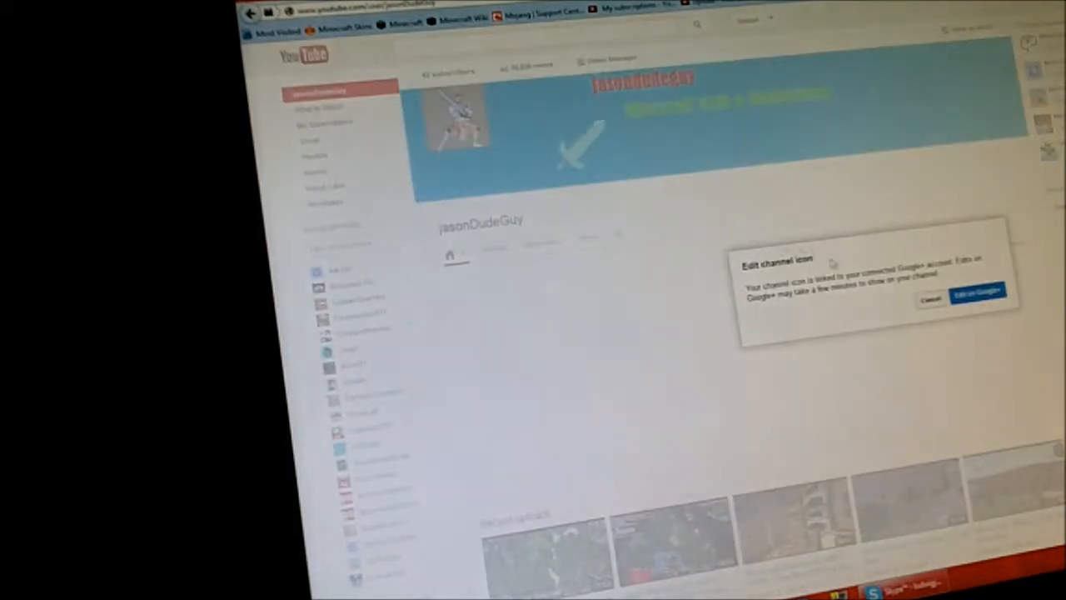
# Edit on Google+ to set the Minecraft character as the channel icon
pyautogui.click(976, 290)
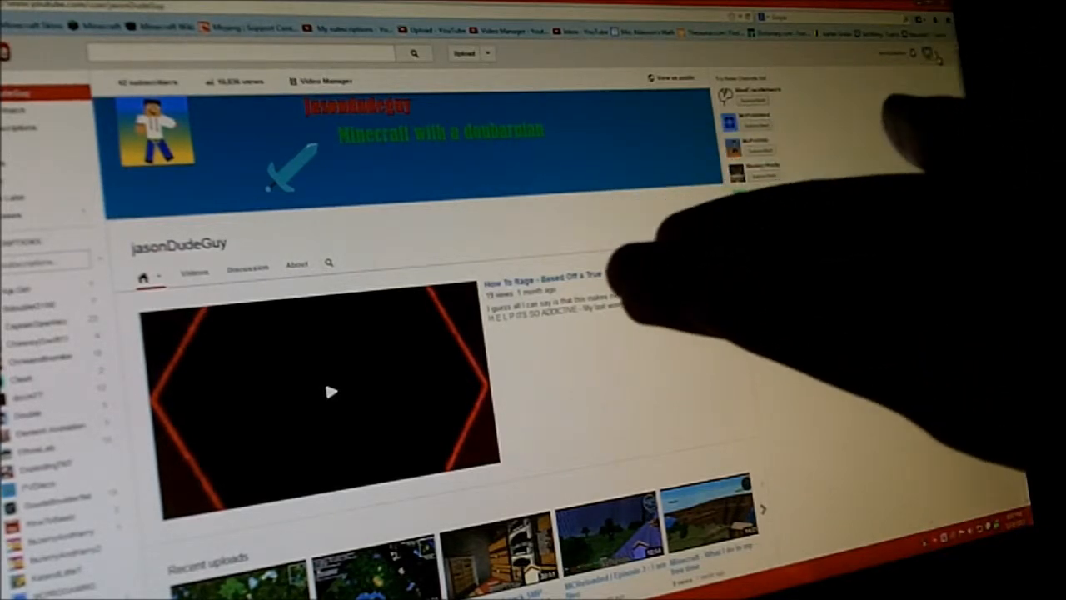
pyautogui.scroll(-3)
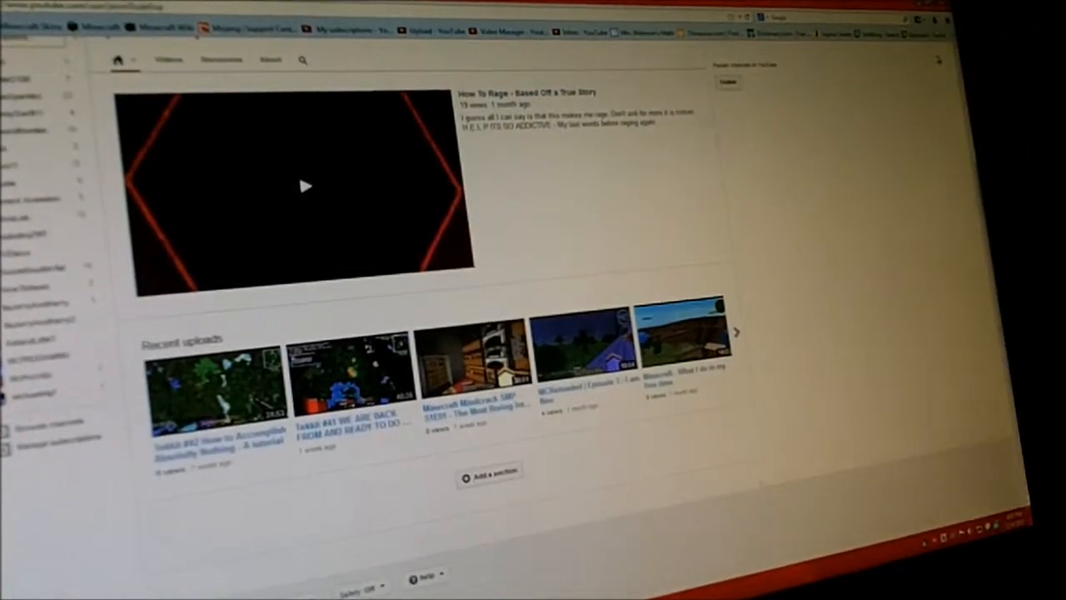
pyautogui.scroll(3)
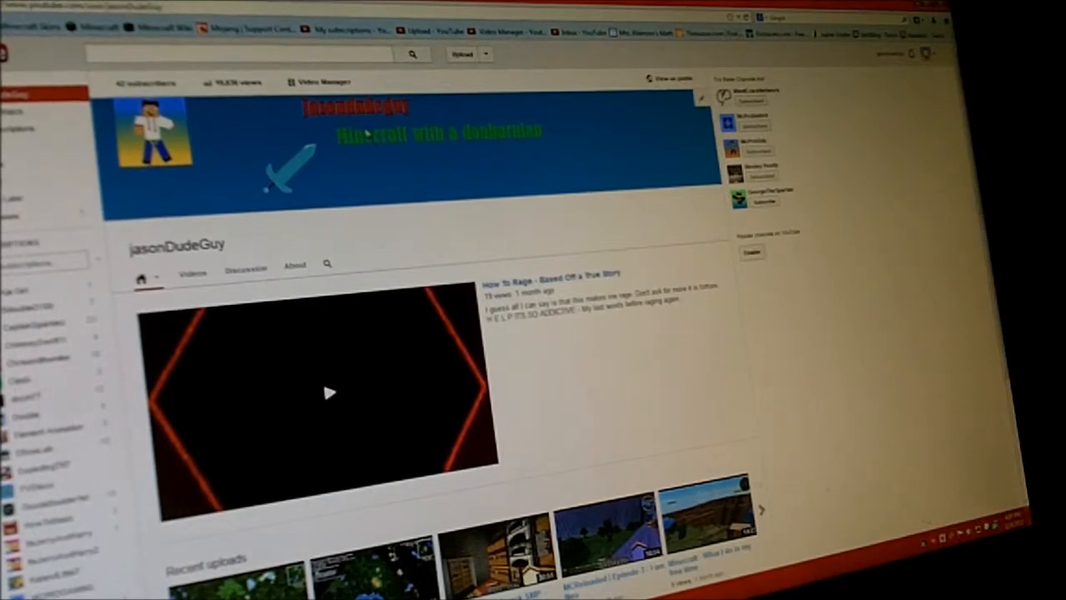
pyautogui.moveTo(391, 169)
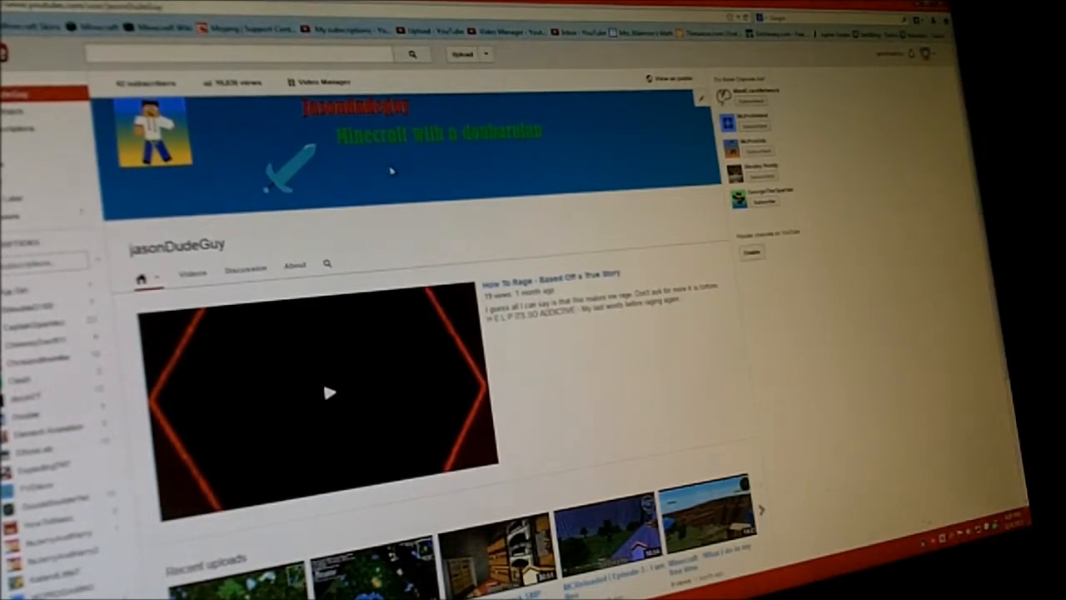
pyautogui.moveTo(363, 157)
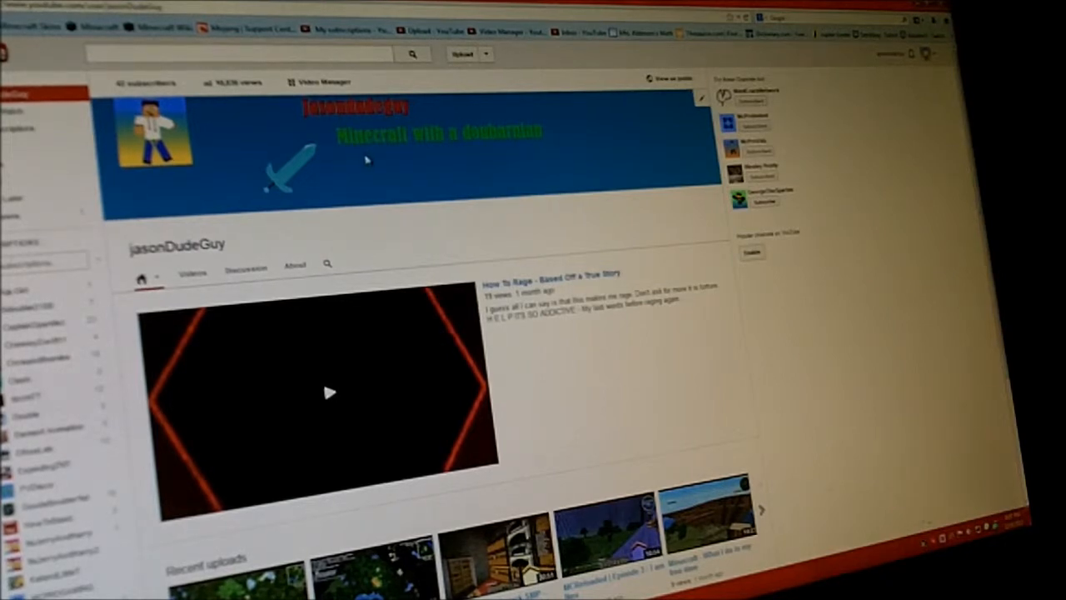
pyautogui.moveTo(526, 213)
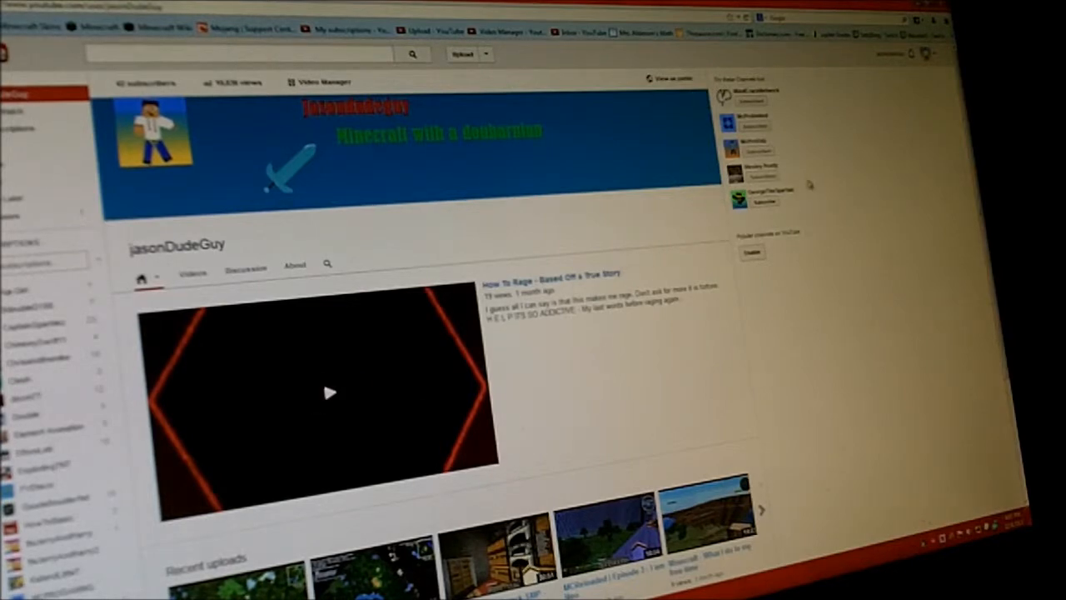
pyautogui.moveTo(869, 274)
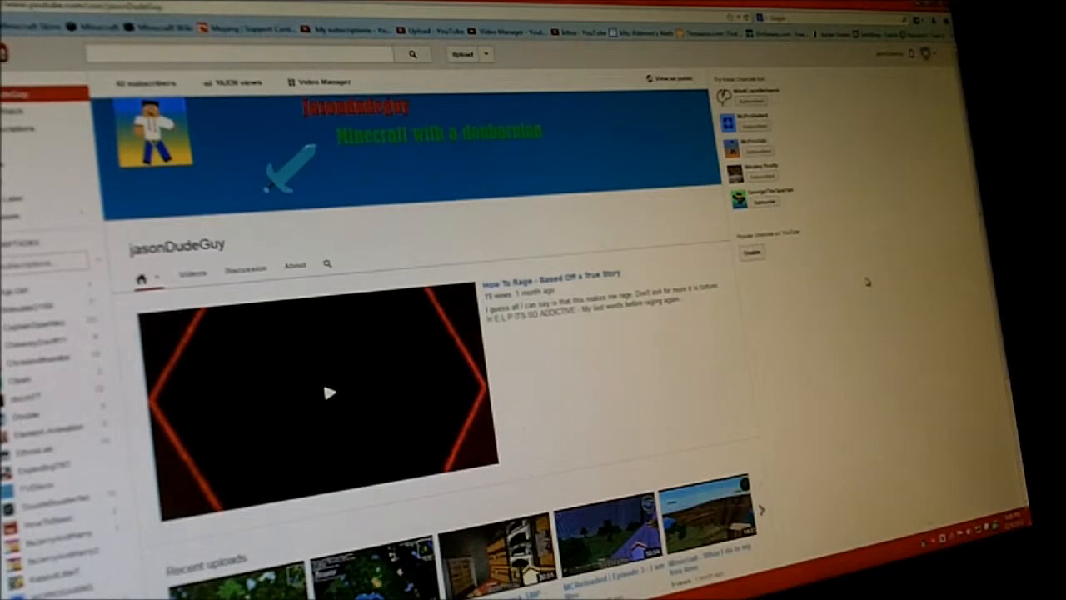
pyautogui.moveTo(672, 164)
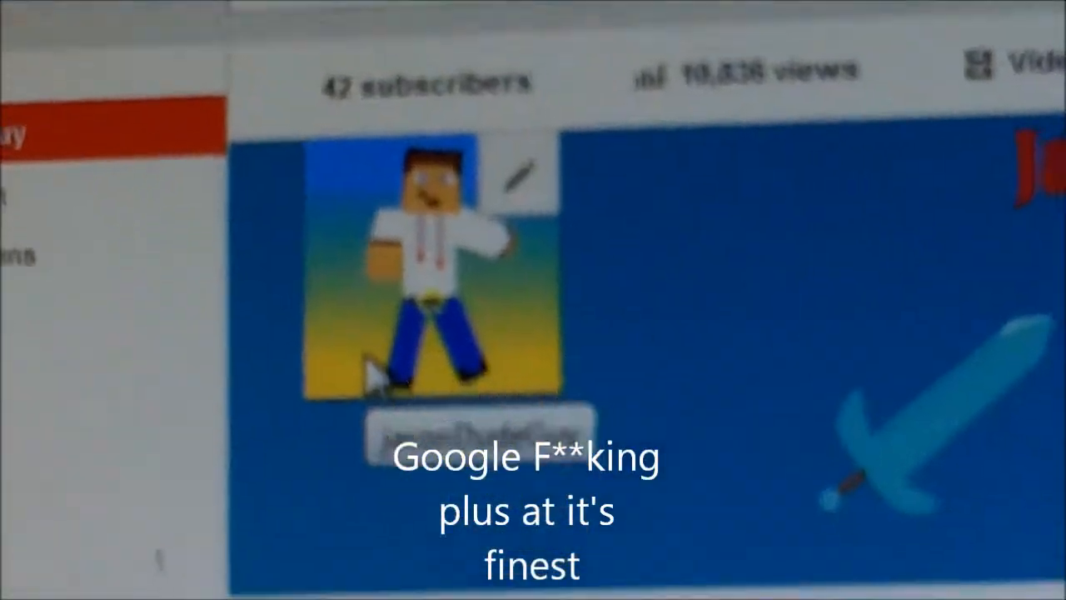
pyautogui.scroll(-3)
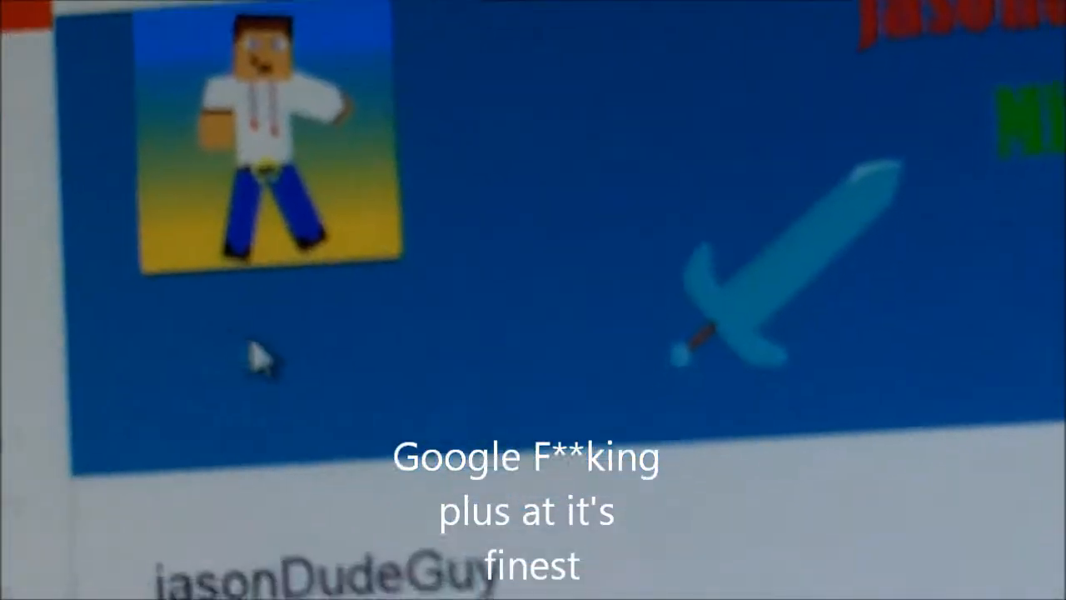